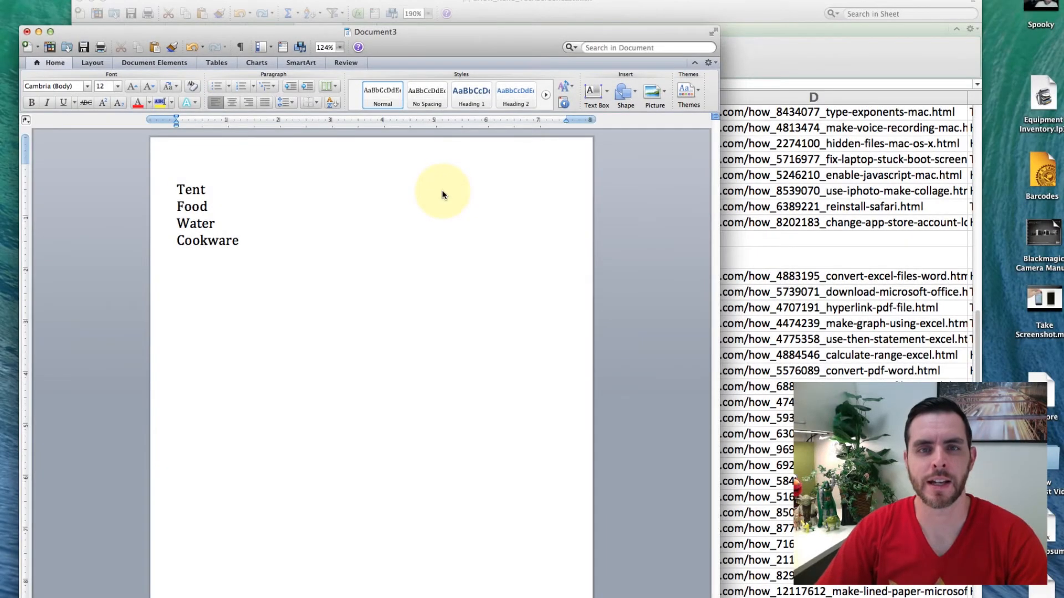
Step: Set the Tent, Food, Water and Cookware list text to 20 pt
left_click(268, 220)
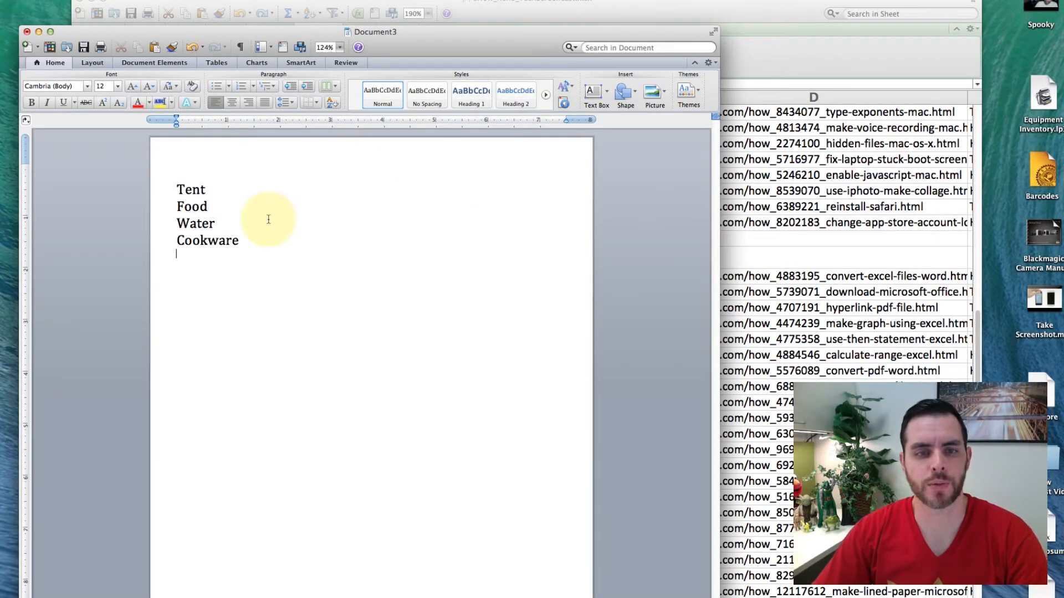
mouse_move(240, 264)
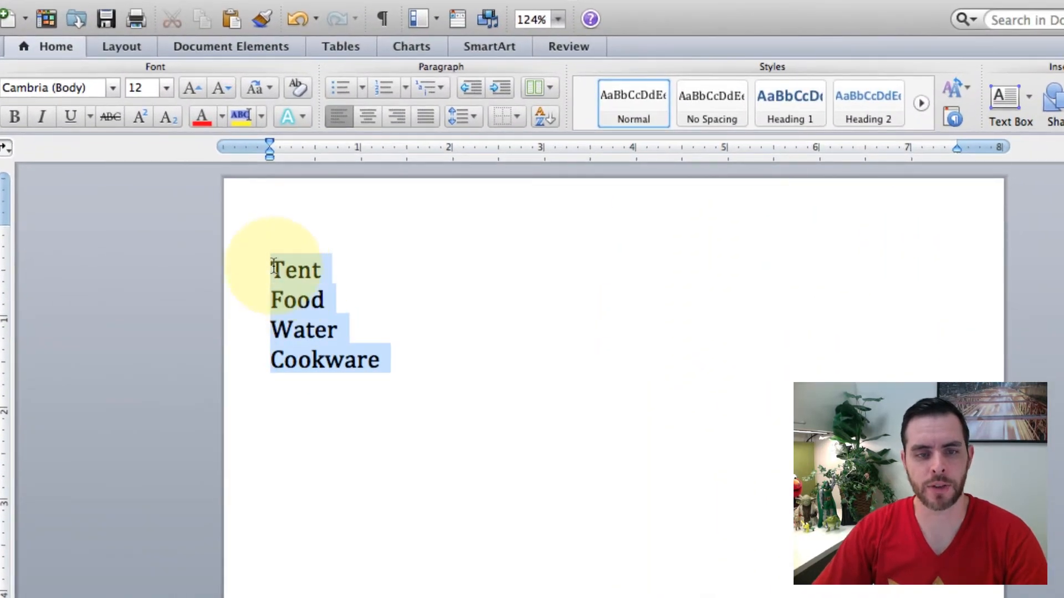
left_click(164, 88)
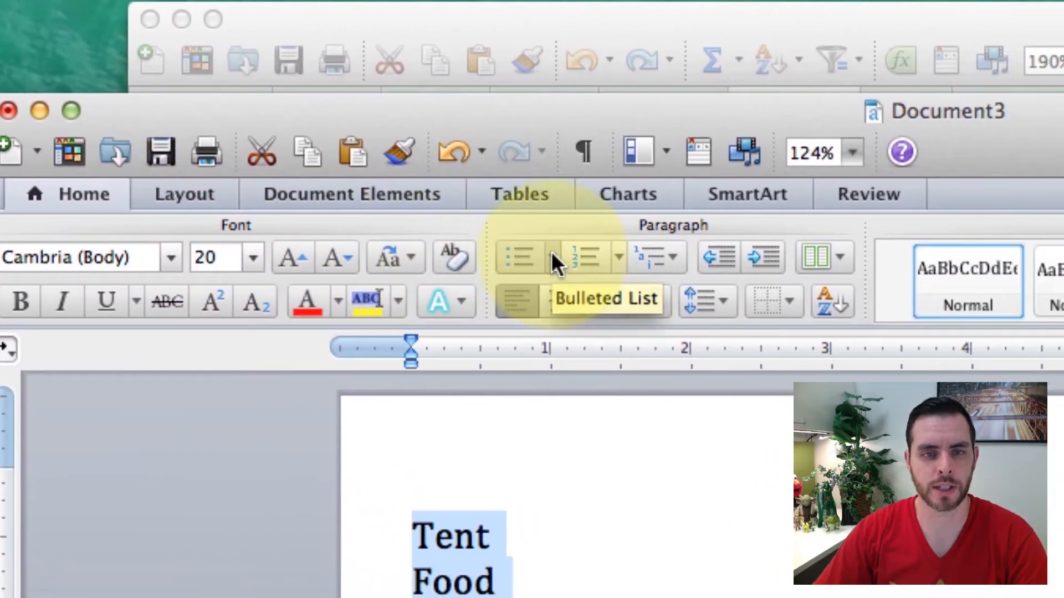
Step: Choose Define New Bullet from the Bulleted List library
left_click(548, 256)
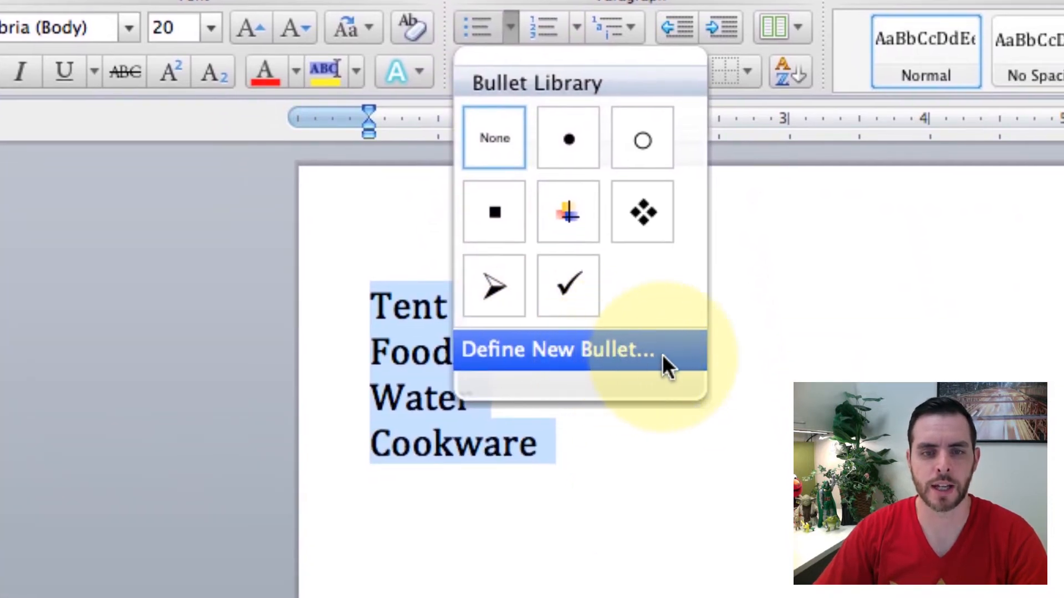
left_click(558, 348)
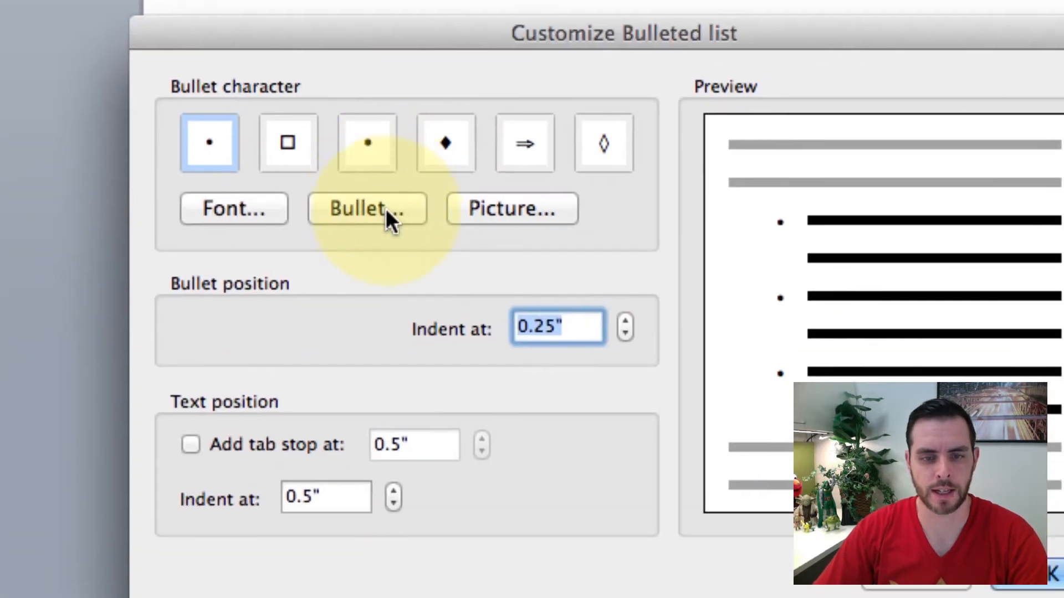
Step: Pick the hollow square from the Wingdings symbol font as the bullet character
left_click(366, 209)
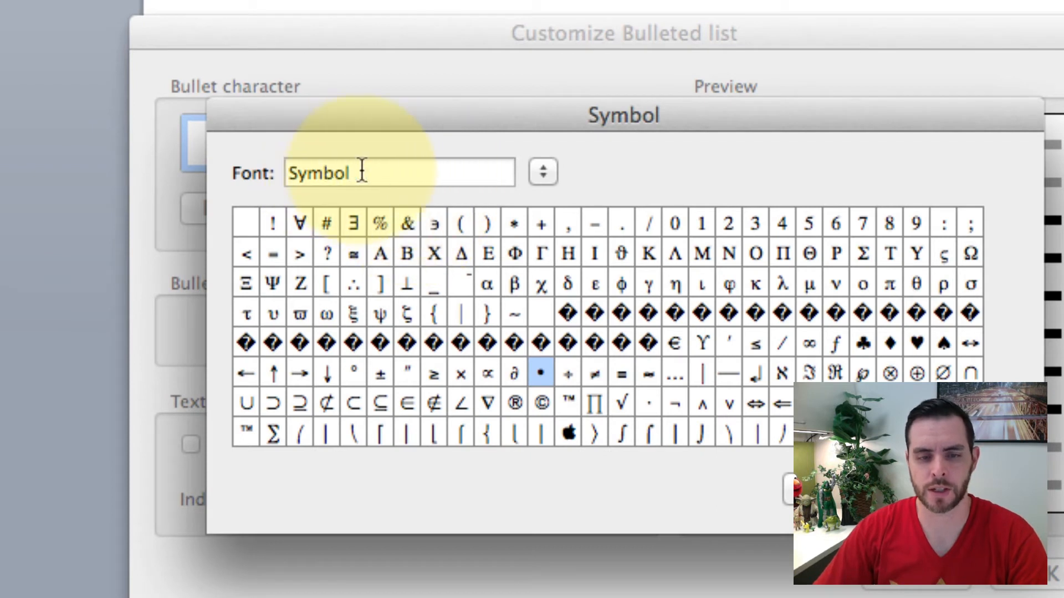
left_click(542, 172)
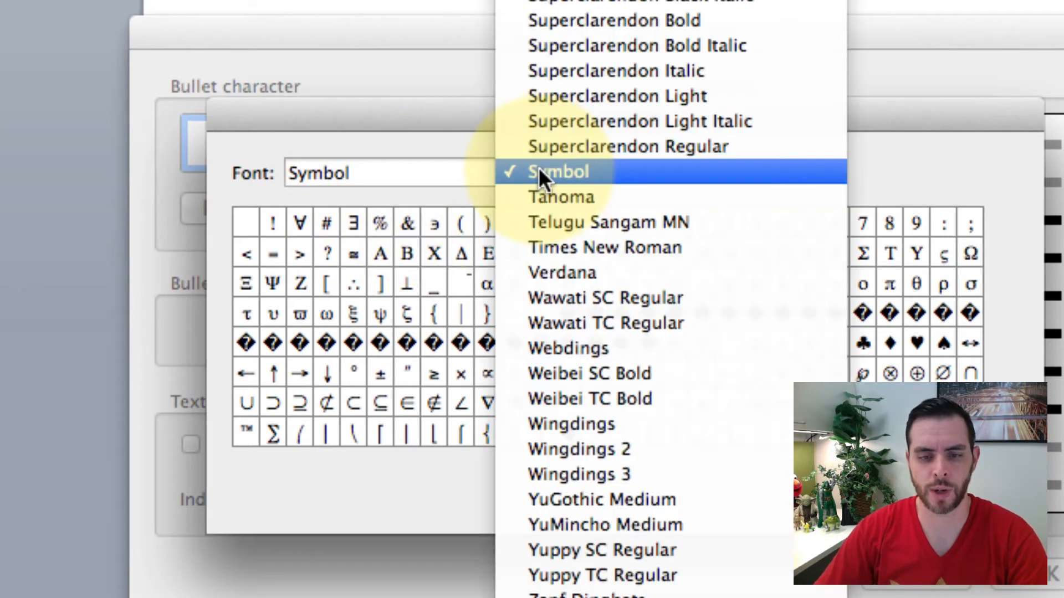
mouse_move(571, 424)
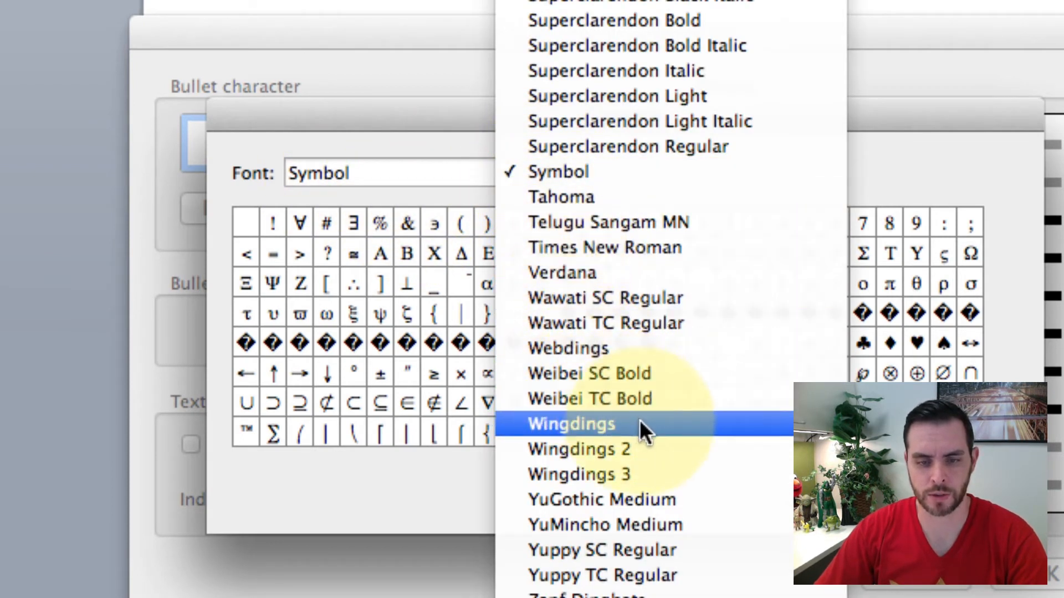
left_click(570, 424)
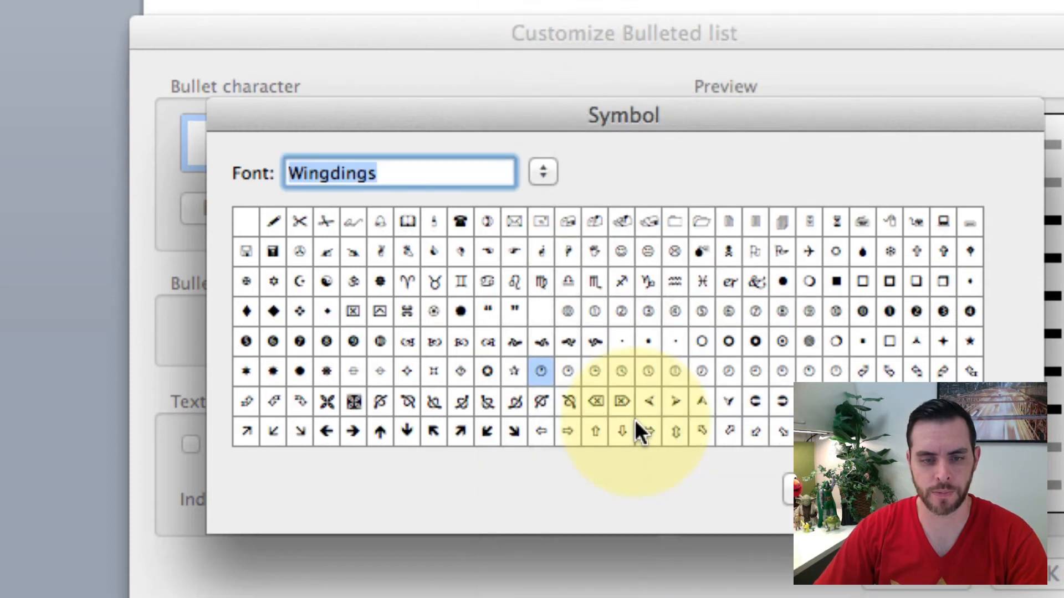
mouse_move(689, 369)
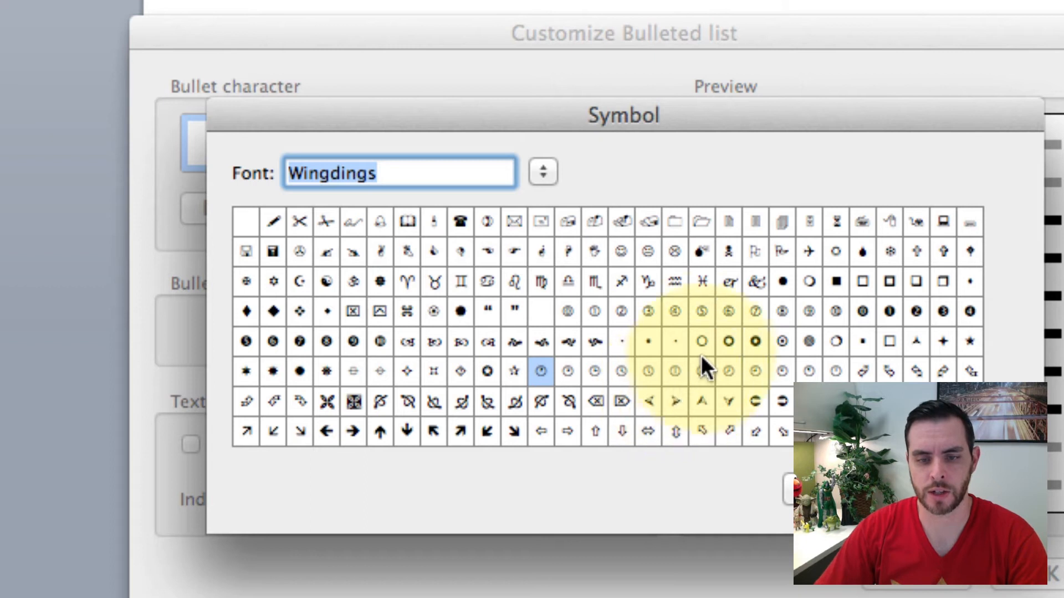
left_click(702, 342)
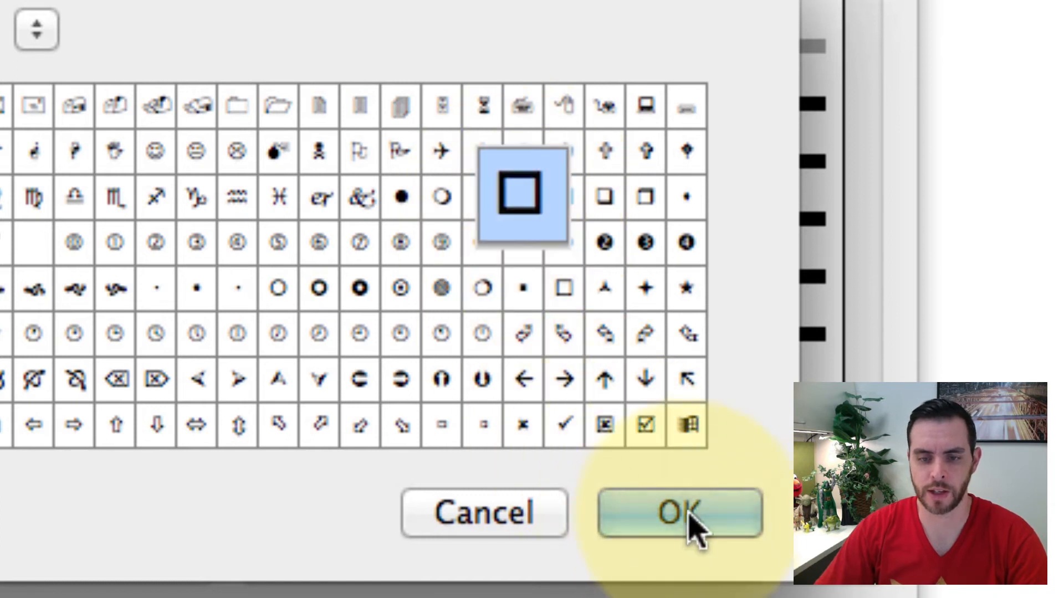
Step: Confirm the Symbol and Customize Bulleted List dialogs to apply the square bullets
left_click(678, 514)
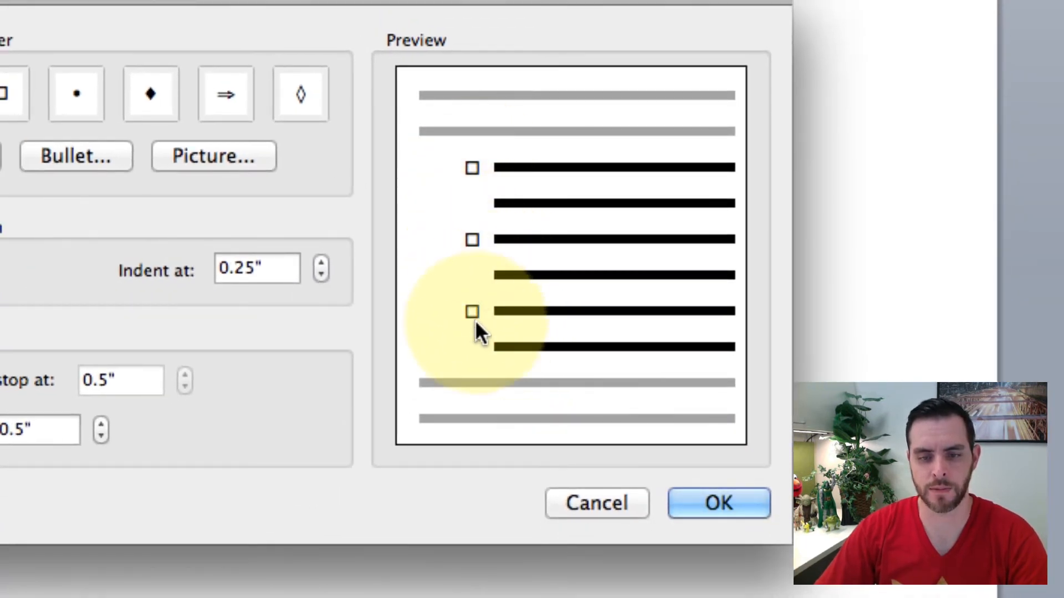
left_click(718, 503)
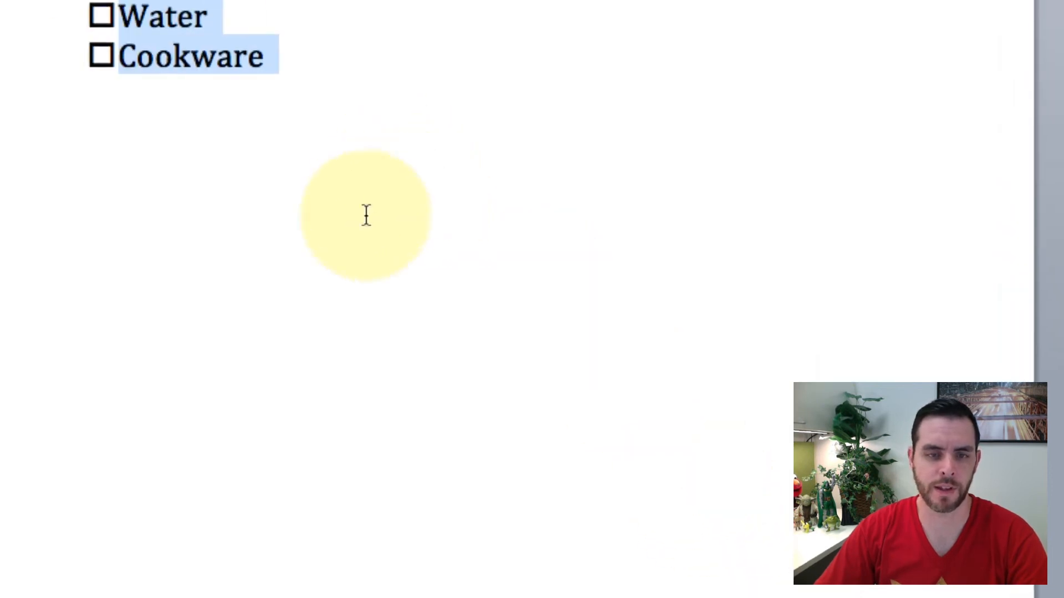